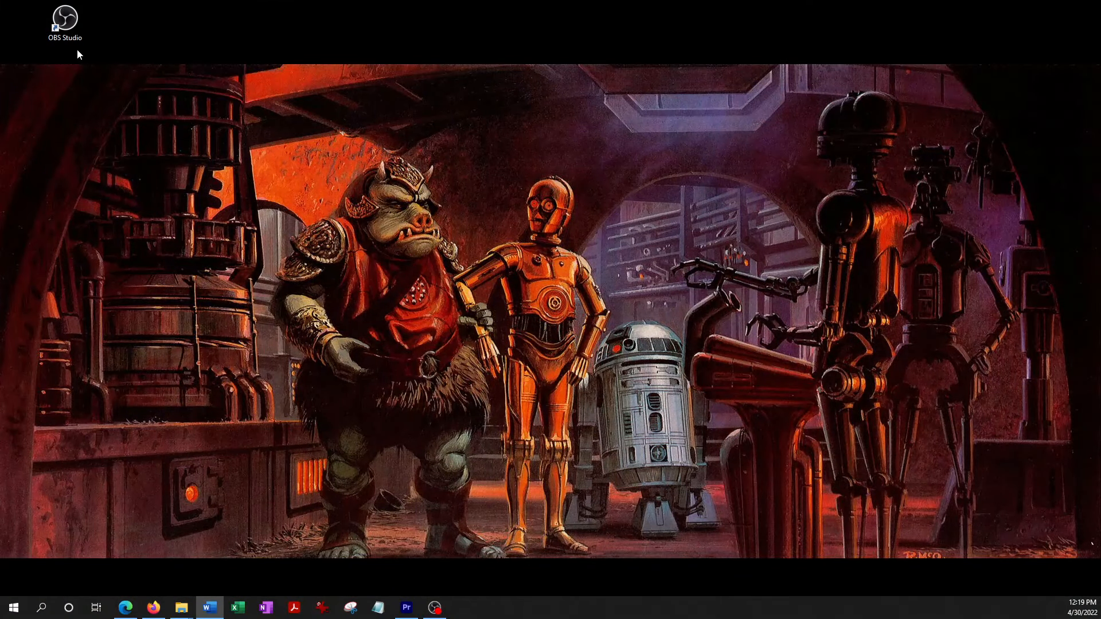
Launch OBS Studio from its desktop shortcut.
left_click(64, 23)
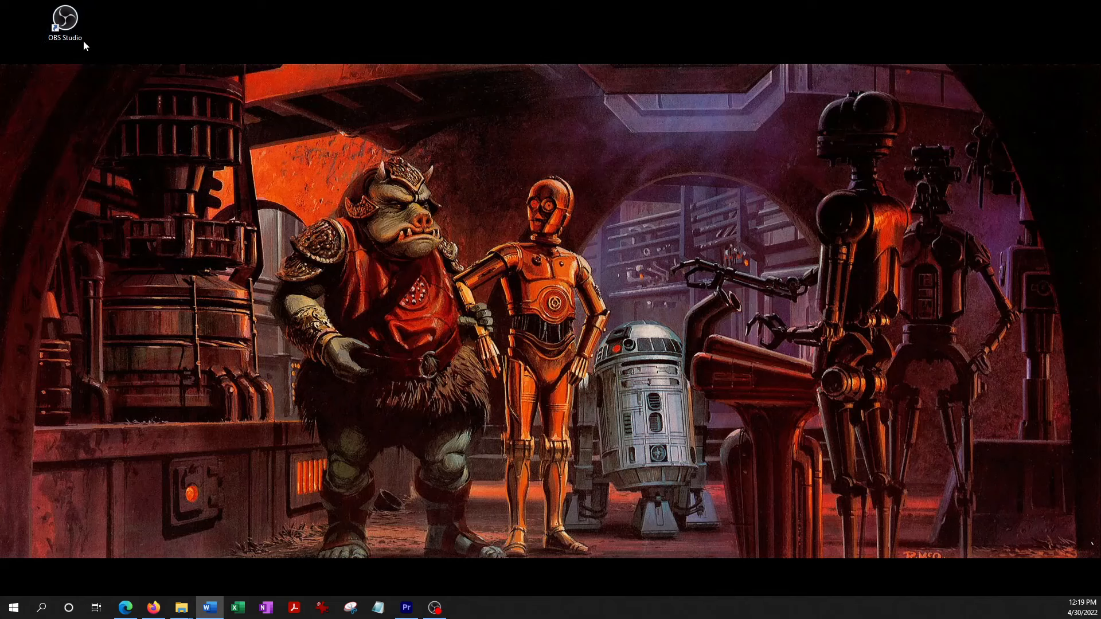
mouse_move(74, 51)
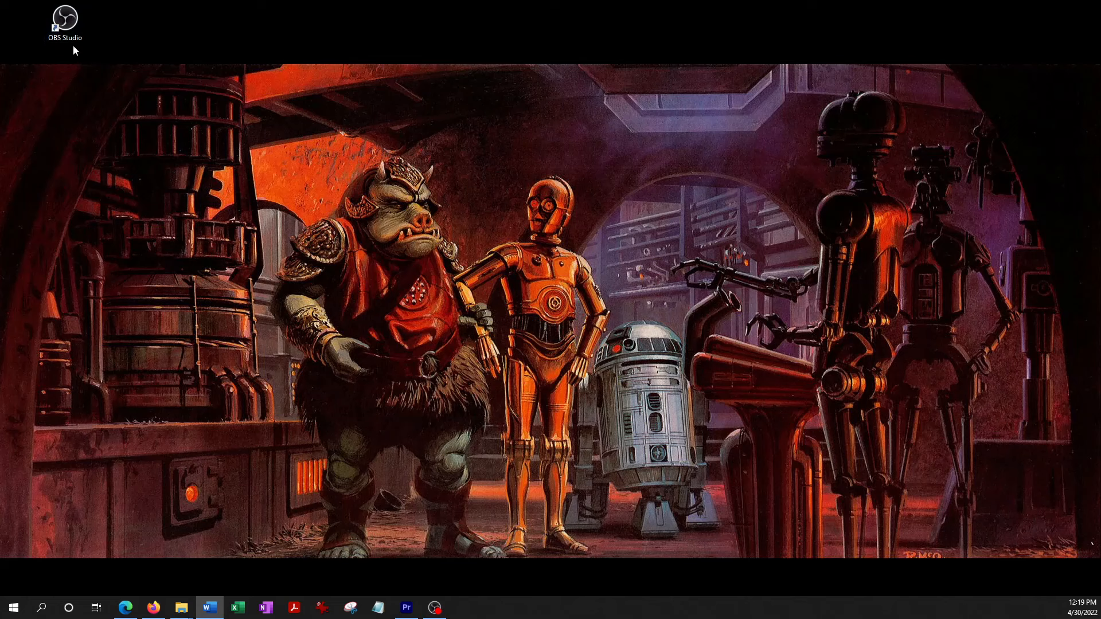
mouse_move(61, 52)
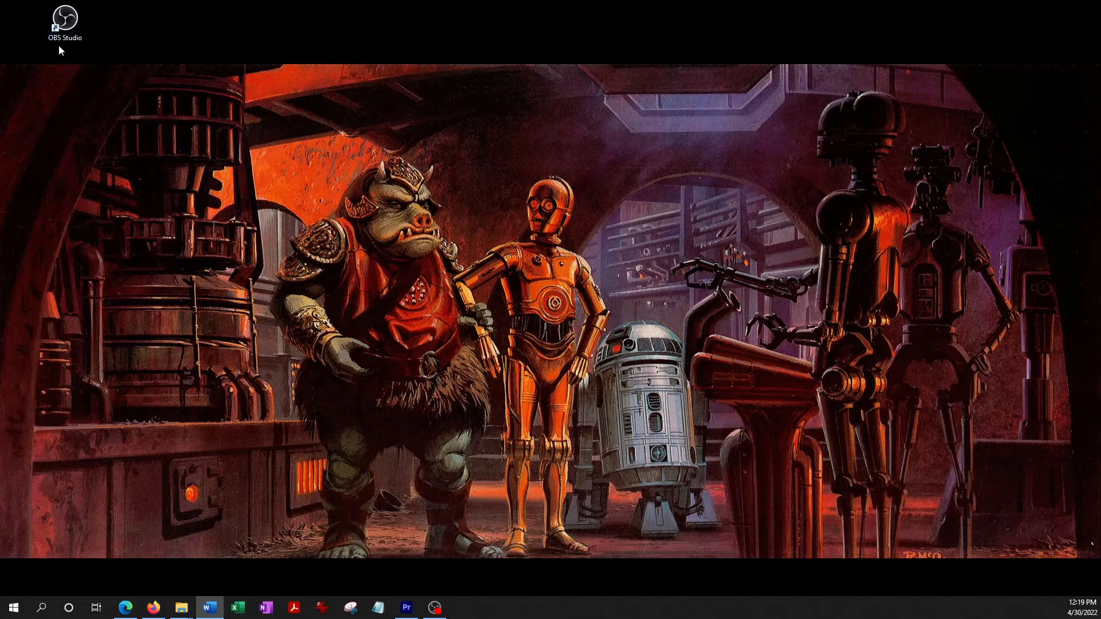
left_click(64, 23)
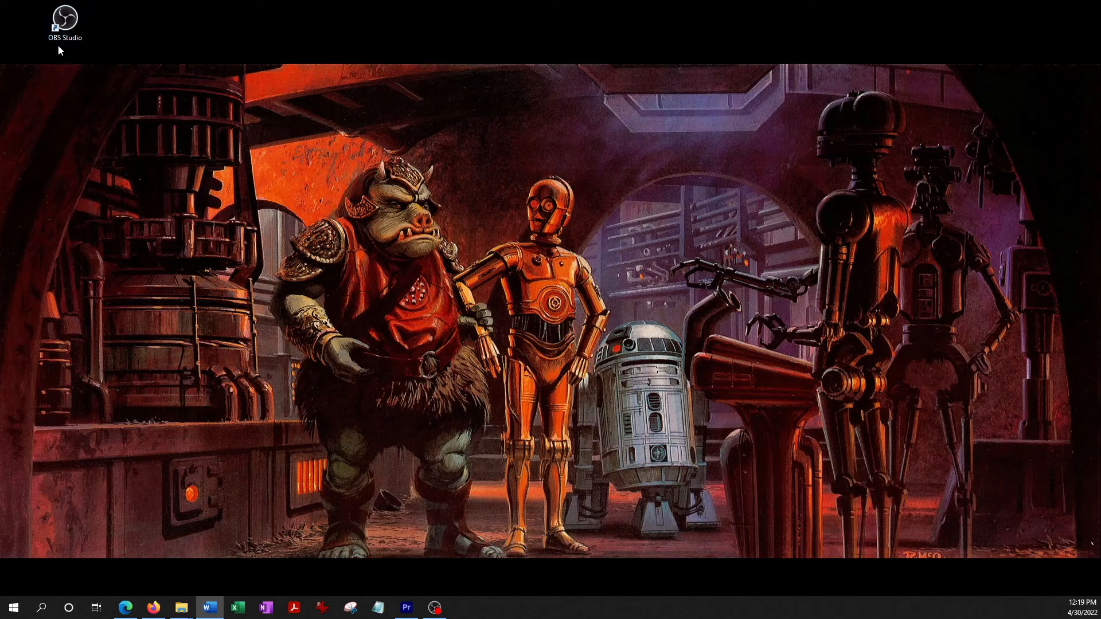
mouse_move(69, 51)
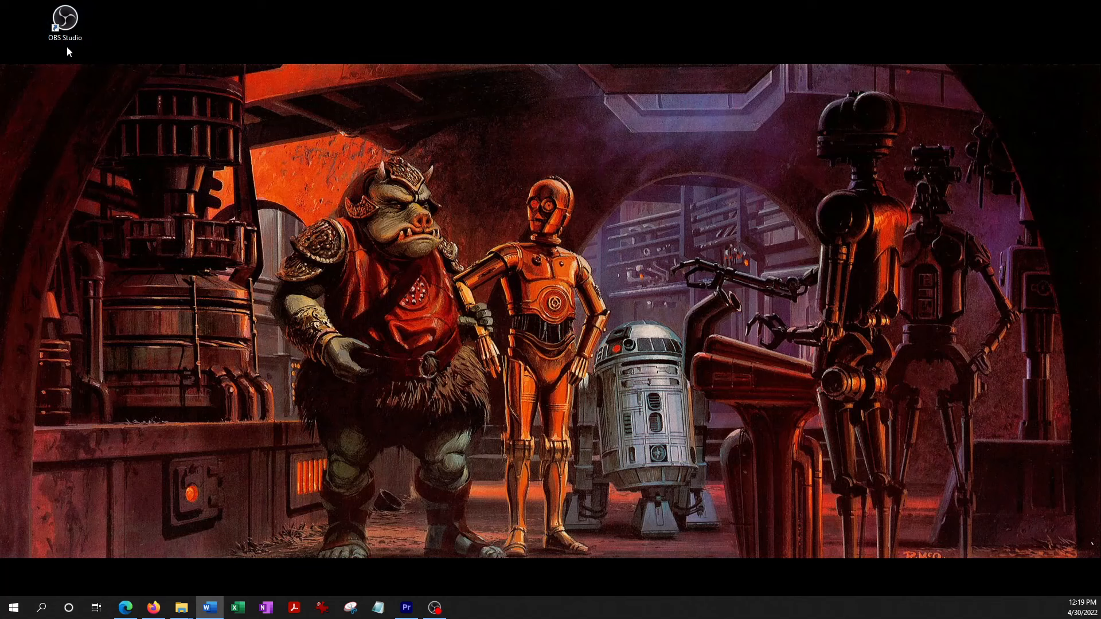
left_click(64, 21)
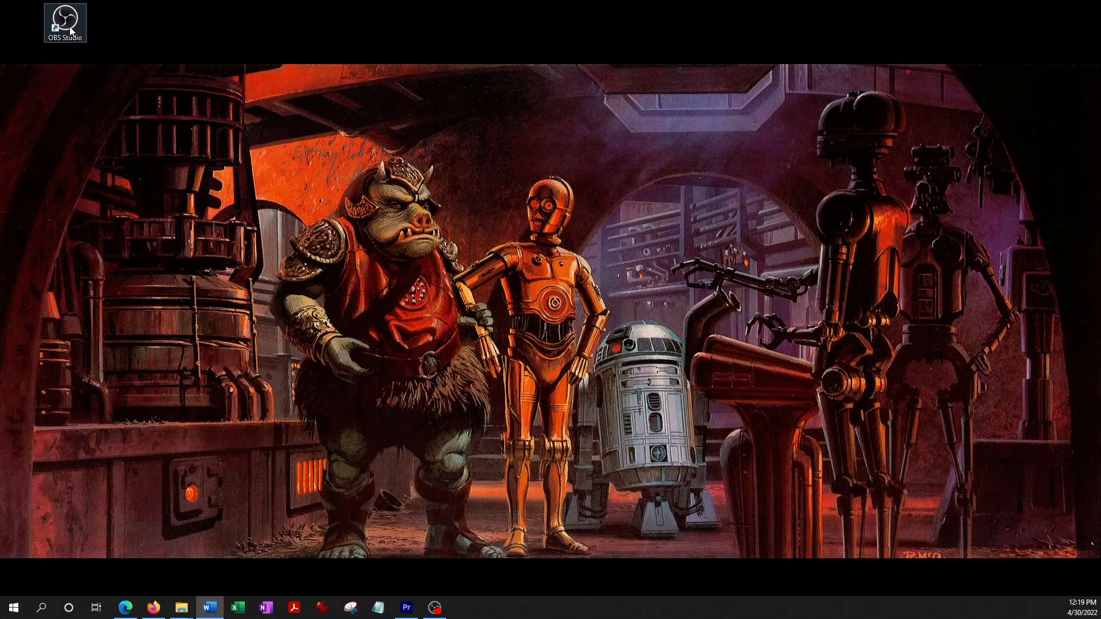
double_click(64, 19)
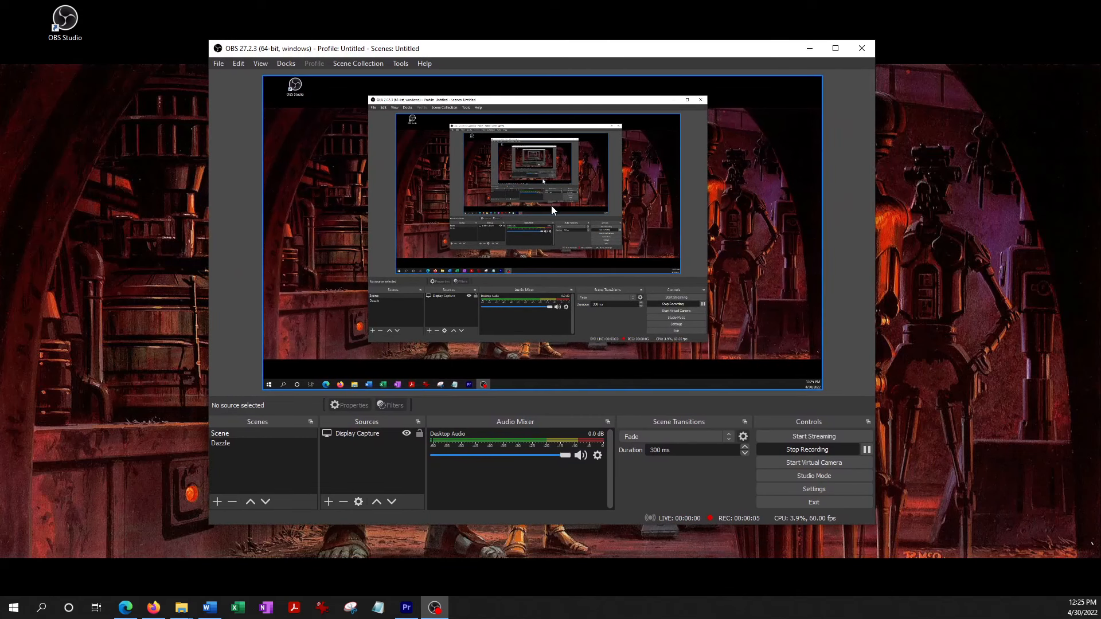
mouse_move(361, 89)
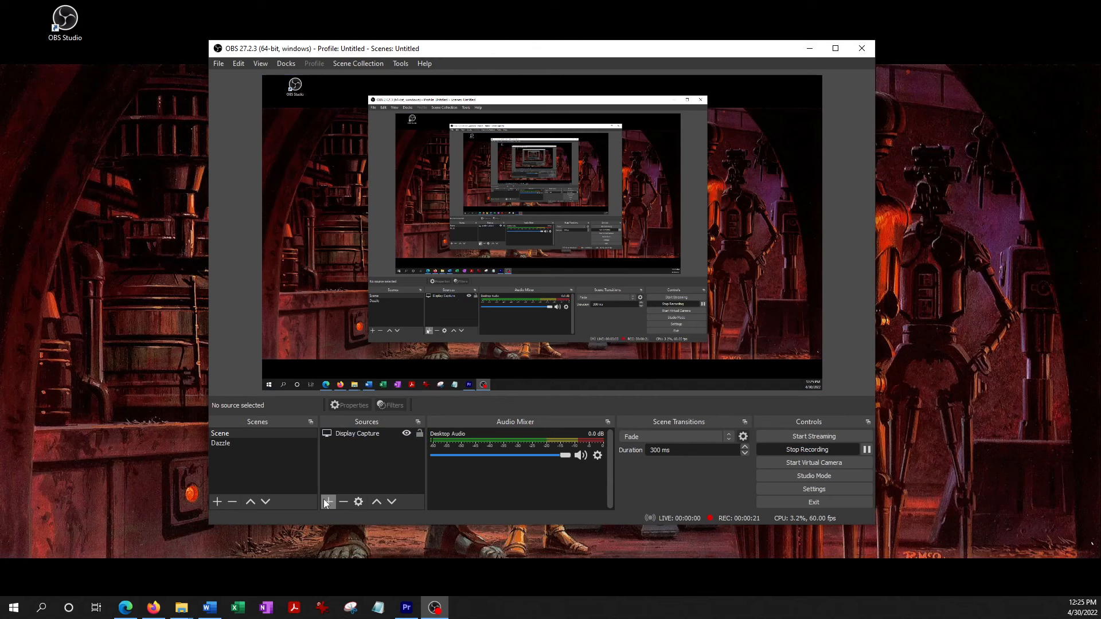
Bring up the add-source list under the Sources panel.
left_click(328, 502)
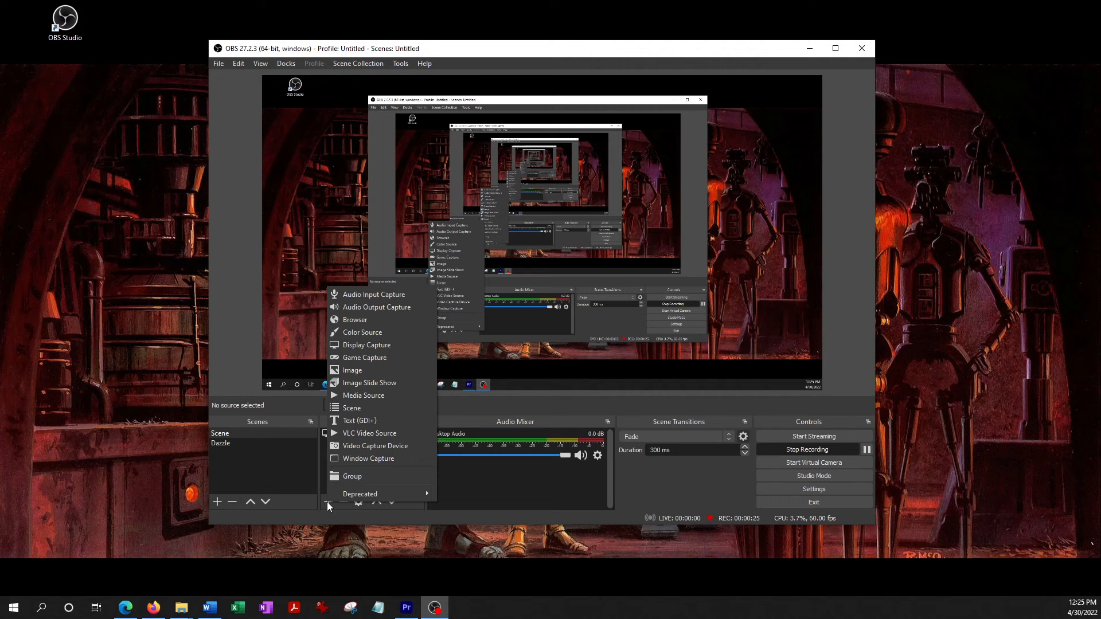
mouse_move(374, 446)
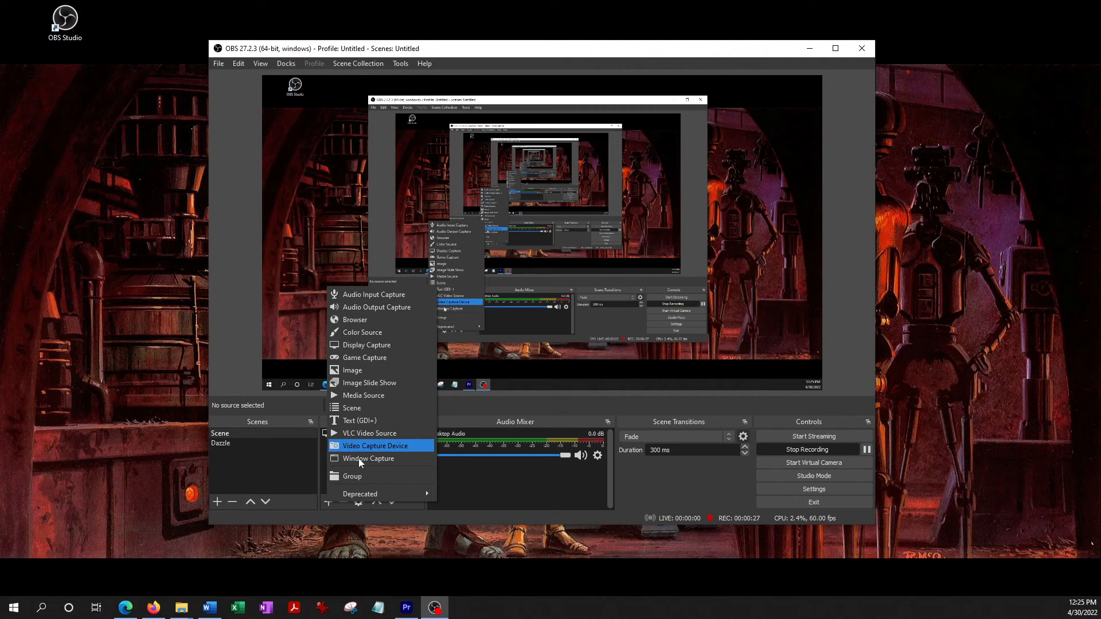
mouse_move(368, 459)
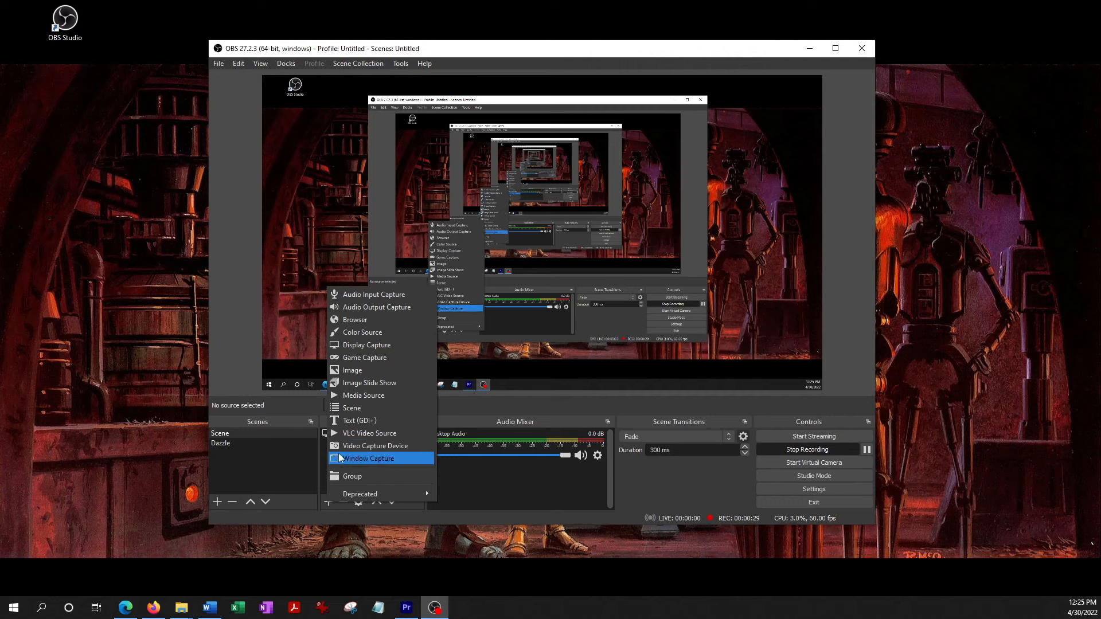
mouse_move(403, 445)
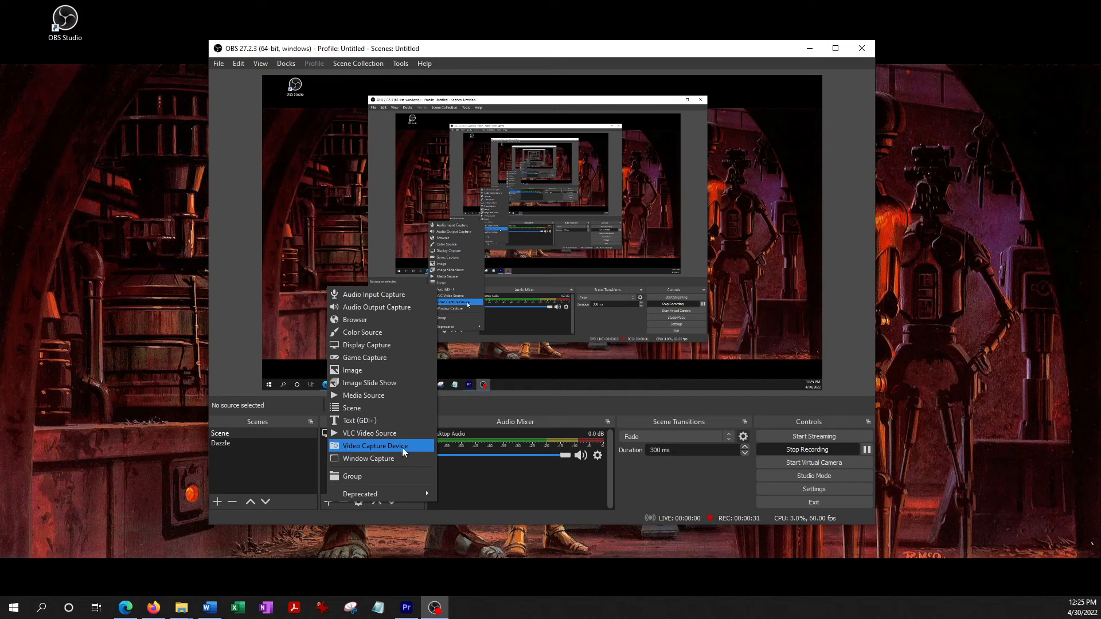
Create a new Video Capture Device source with its default name.
left_click(375, 446)
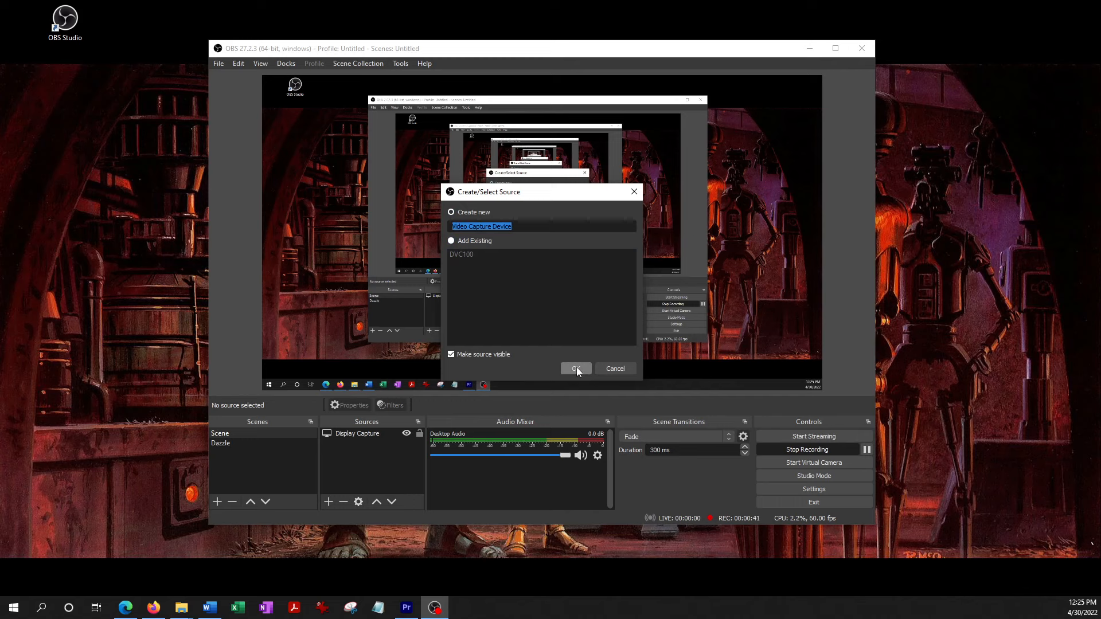
left_click(576, 369)
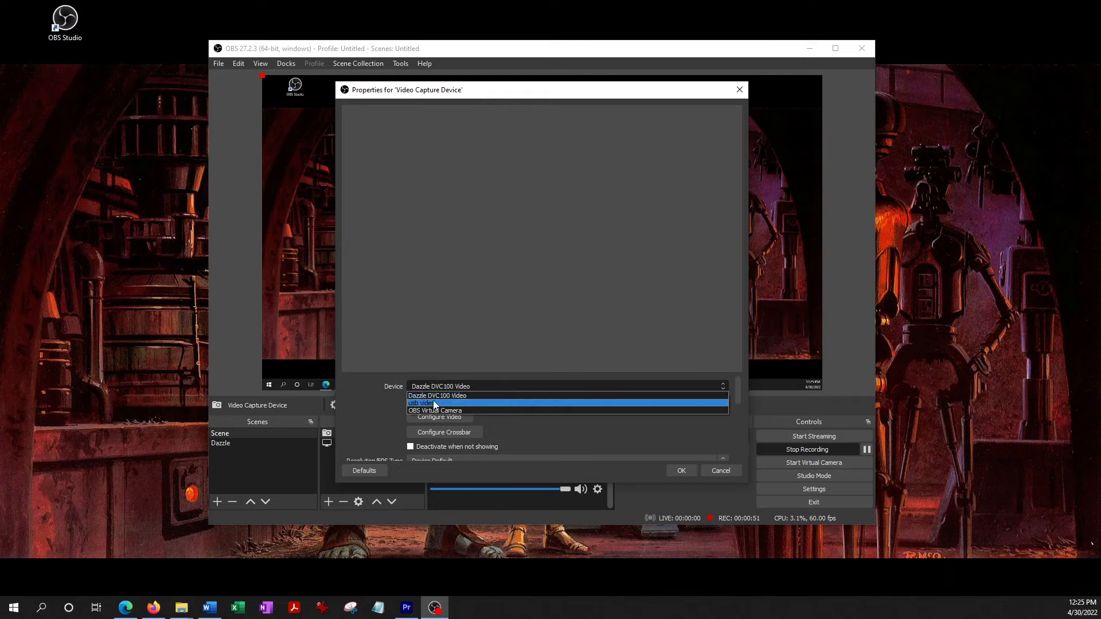
mouse_move(473, 406)
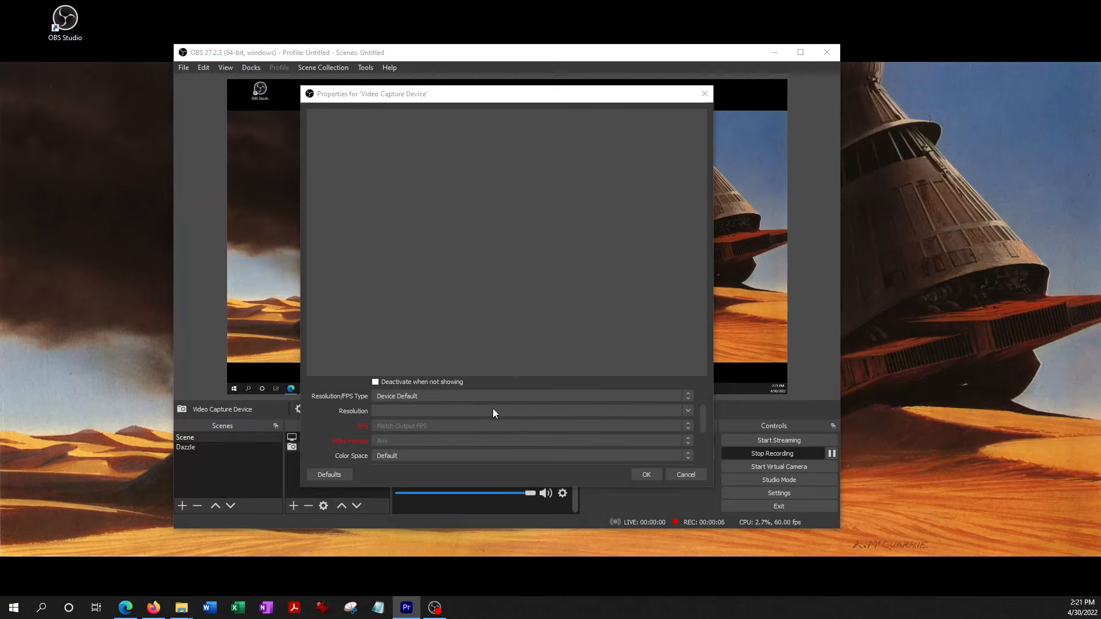
Set the capture device's Audio Output Mode to 'Output desktop audio (WaveOut)'.
scroll("down", 3)
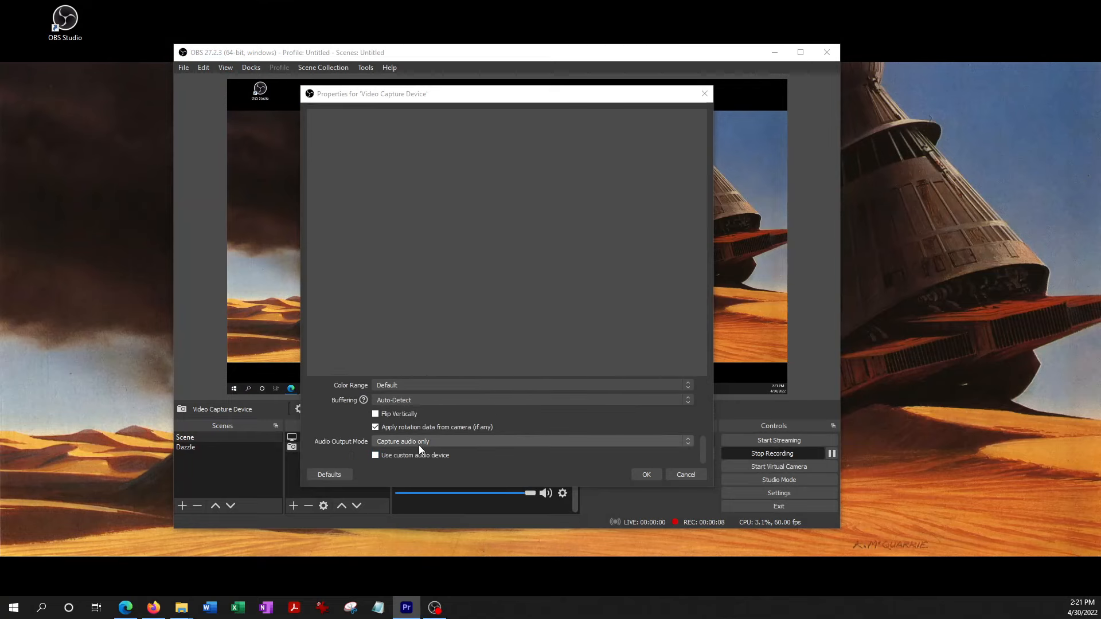
left_click(530, 441)
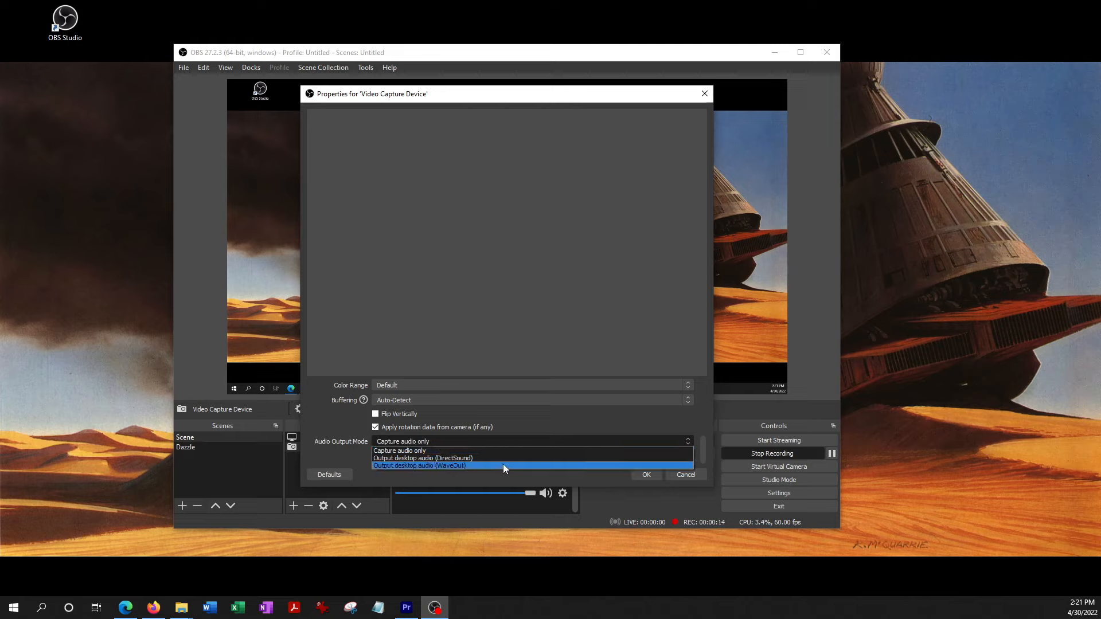
left_click(420, 465)
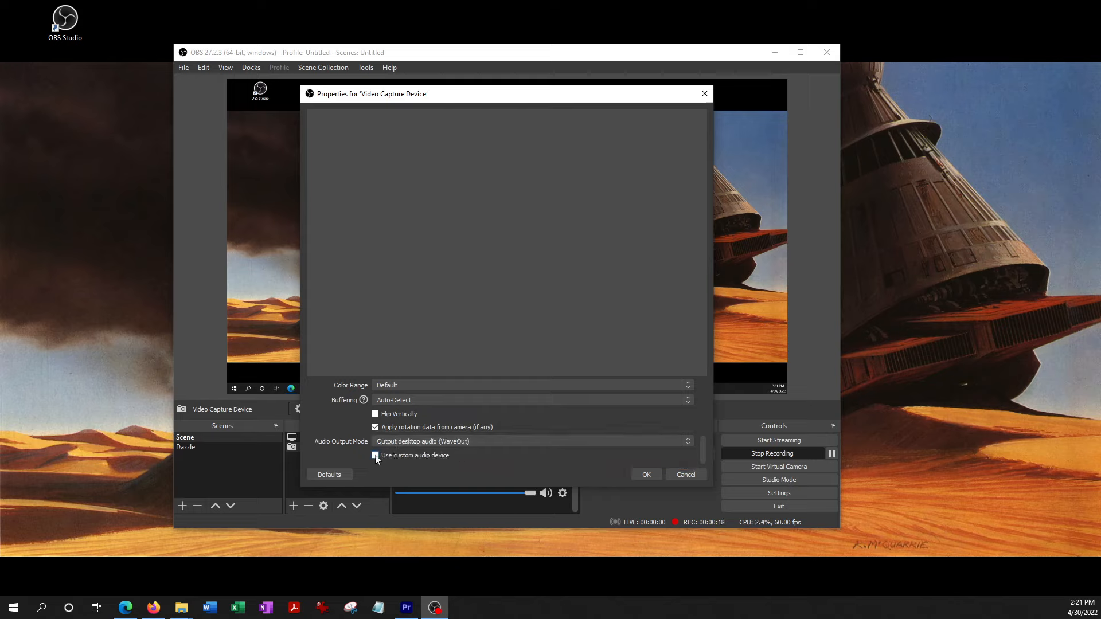
left_click(375, 455)
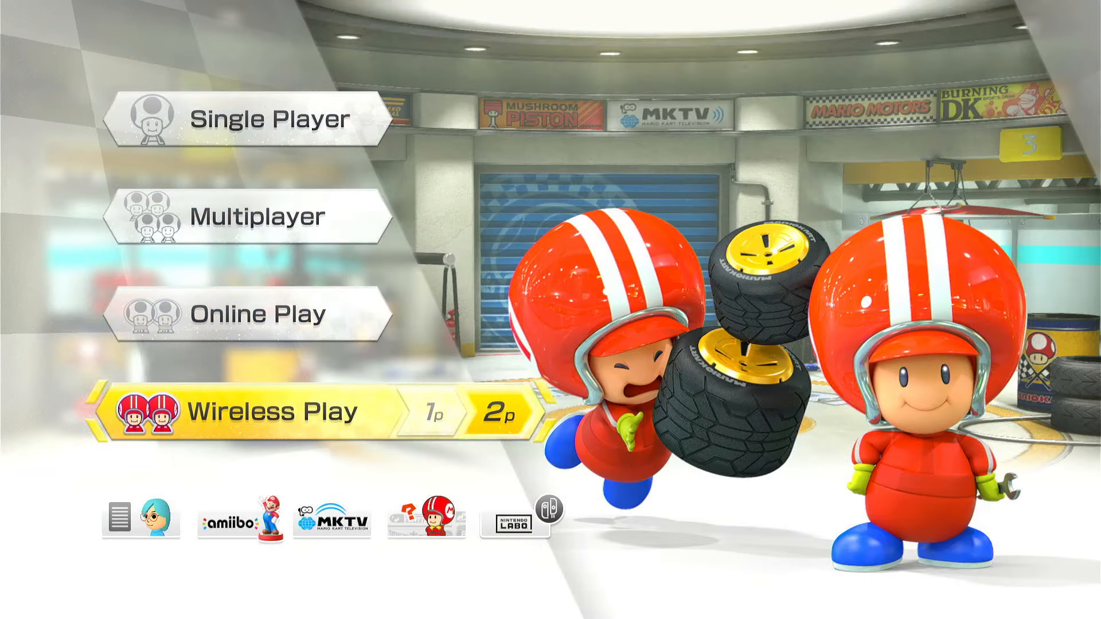
Confirm the properties and view the Switch feed showing the game's main menu.
left_click(260, 216)
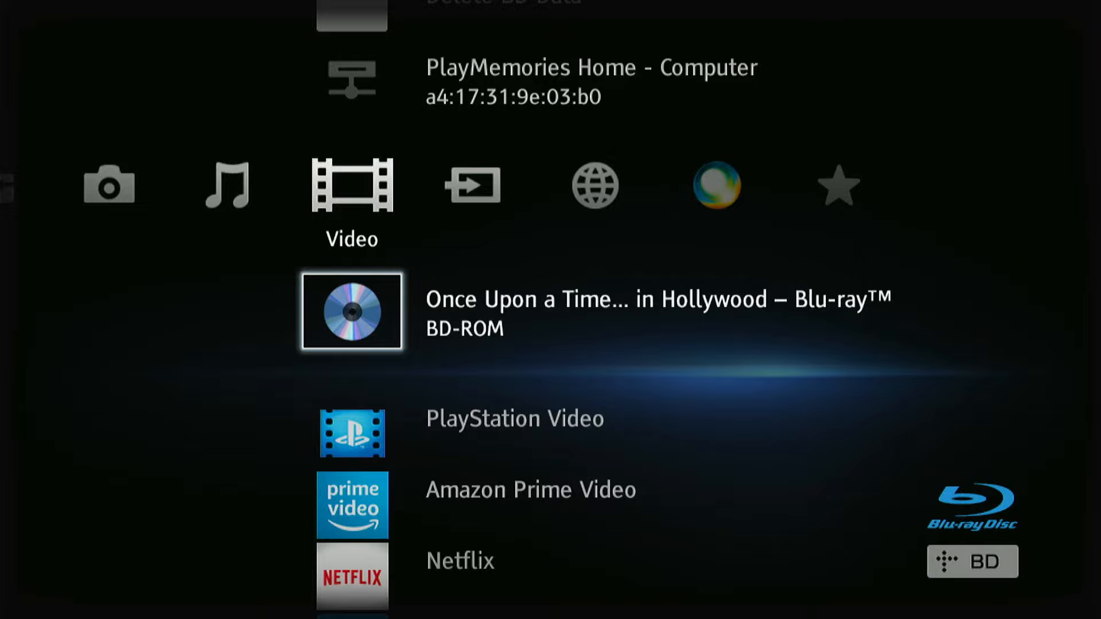
Return to the OBS main window with Display Capture and Video Capture Device sources.
left_click(351, 310)
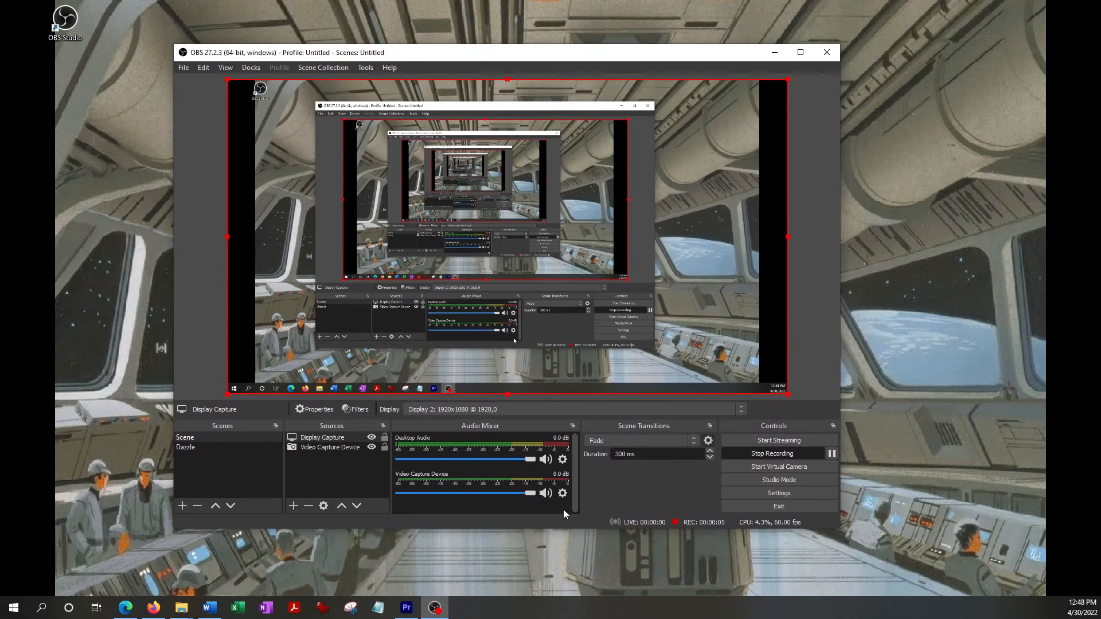
mouse_move(595, 480)
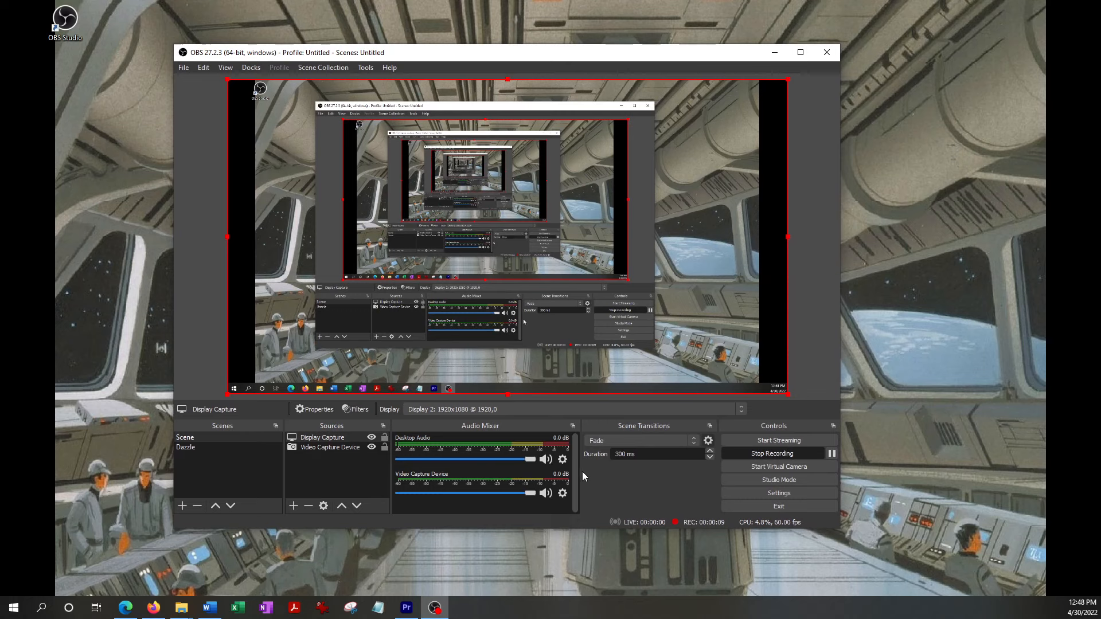
mouse_move(590, 473)
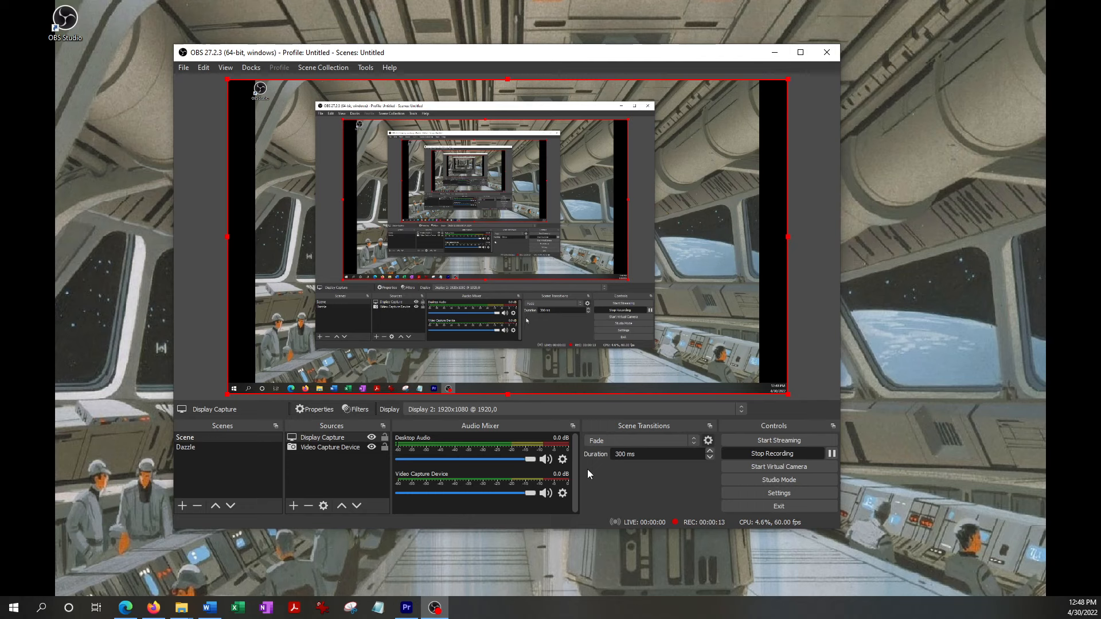
mouse_move(606, 483)
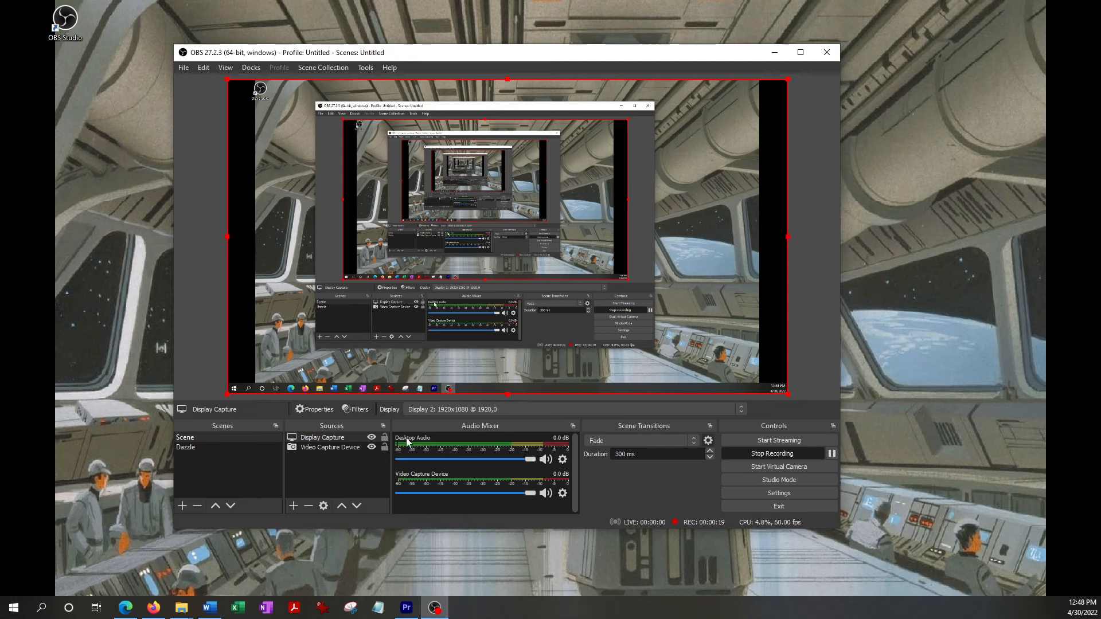
mouse_move(470, 464)
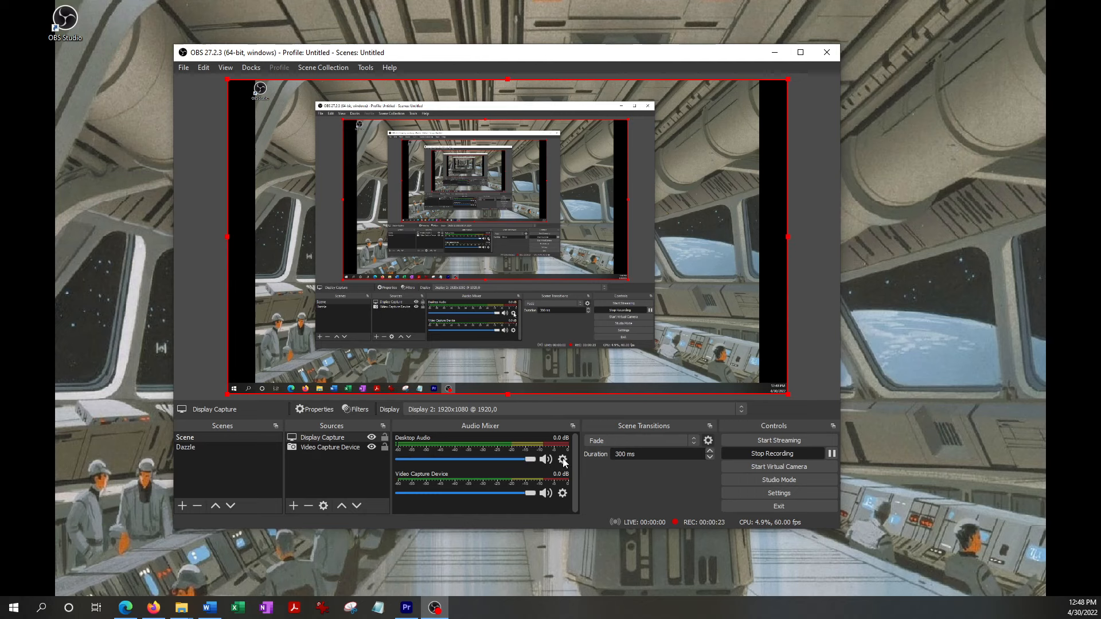
Give Desktop Audio a -183 ms sync offset in Advanced Audio Properties and close it.
left_click(562, 460)
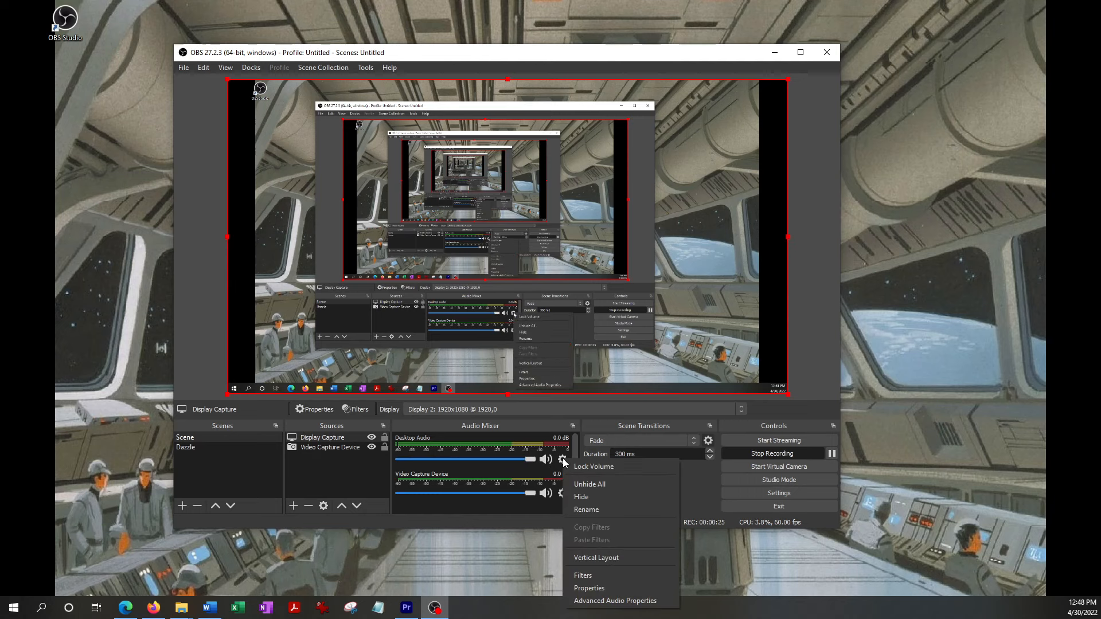
mouse_move(631, 601)
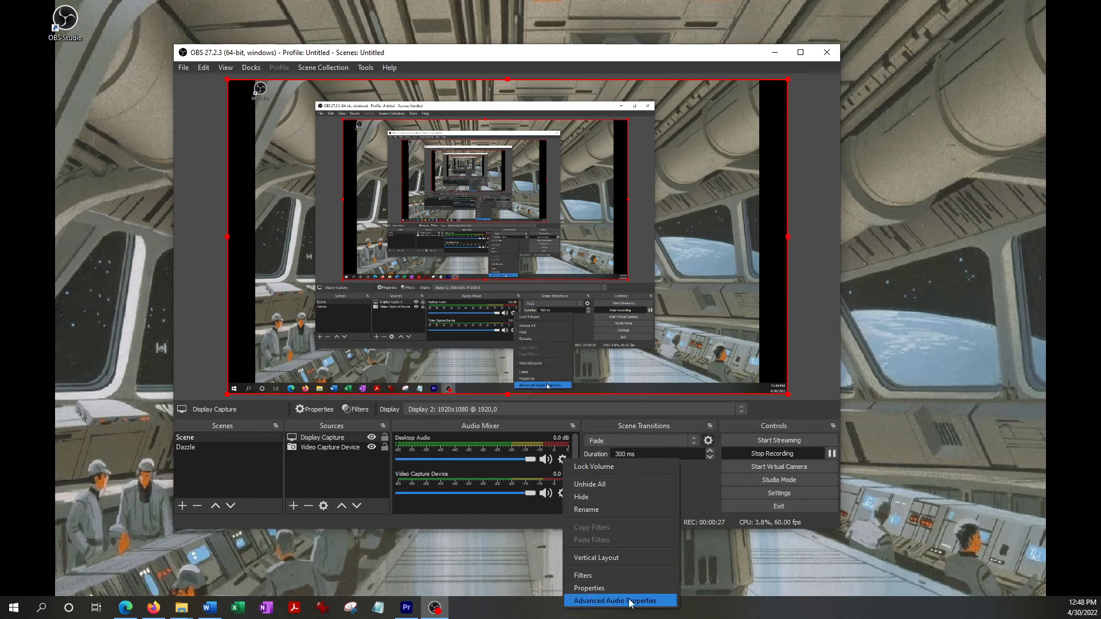
left_click(619, 601)
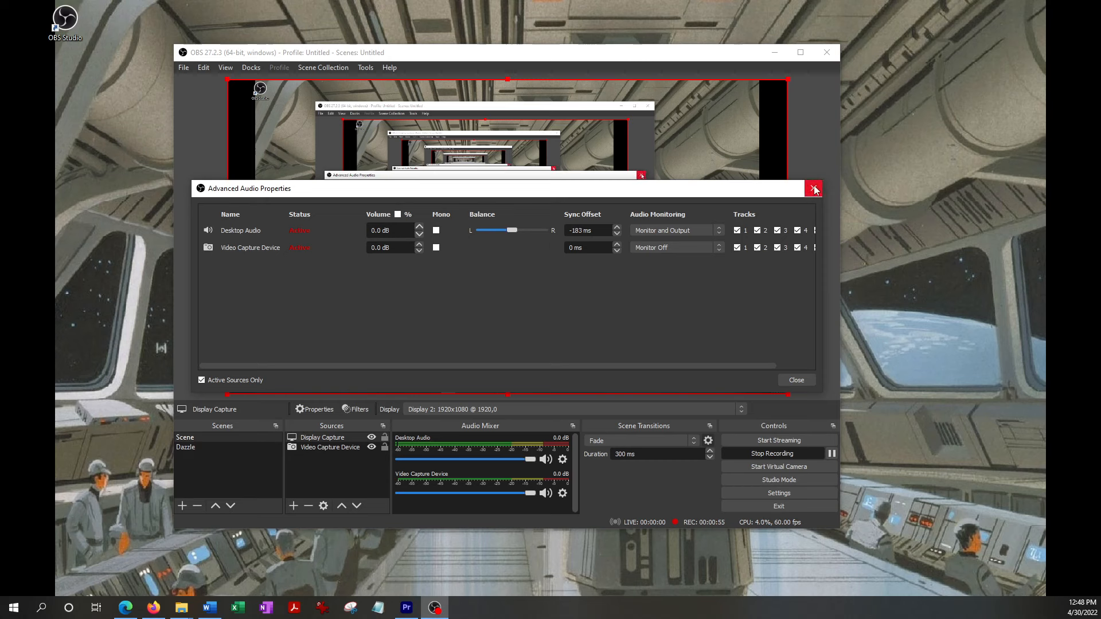
left_click(814, 189)
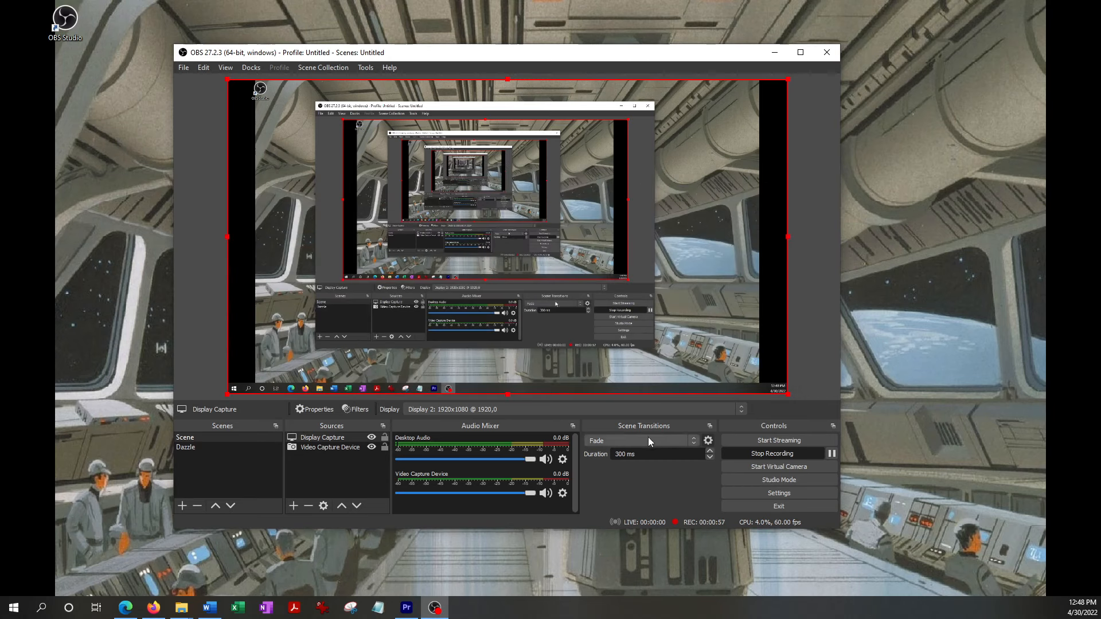